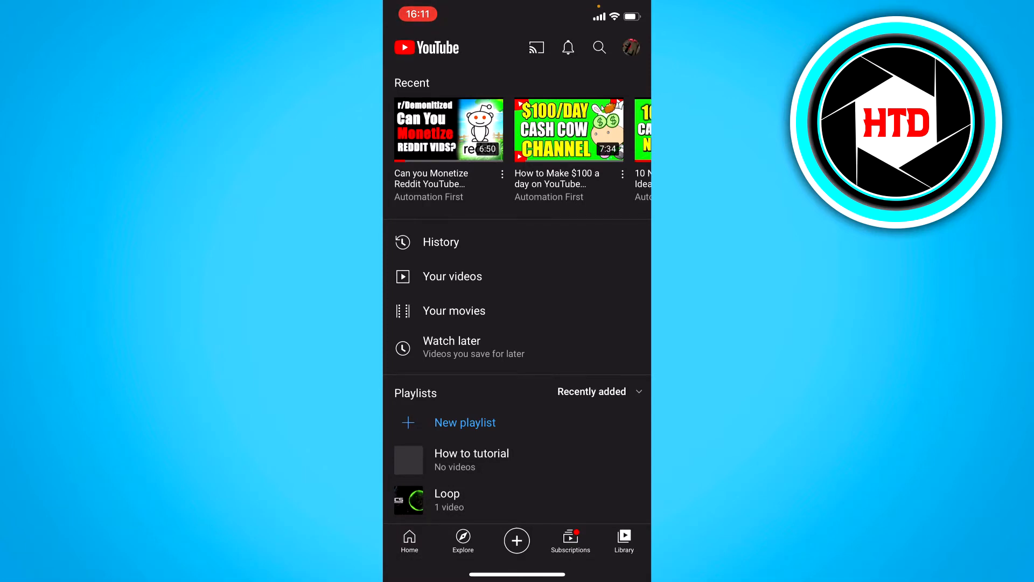
# Go to Settings from the profile avatar and scroll to History and privacy.
pyautogui.click(629, 47)
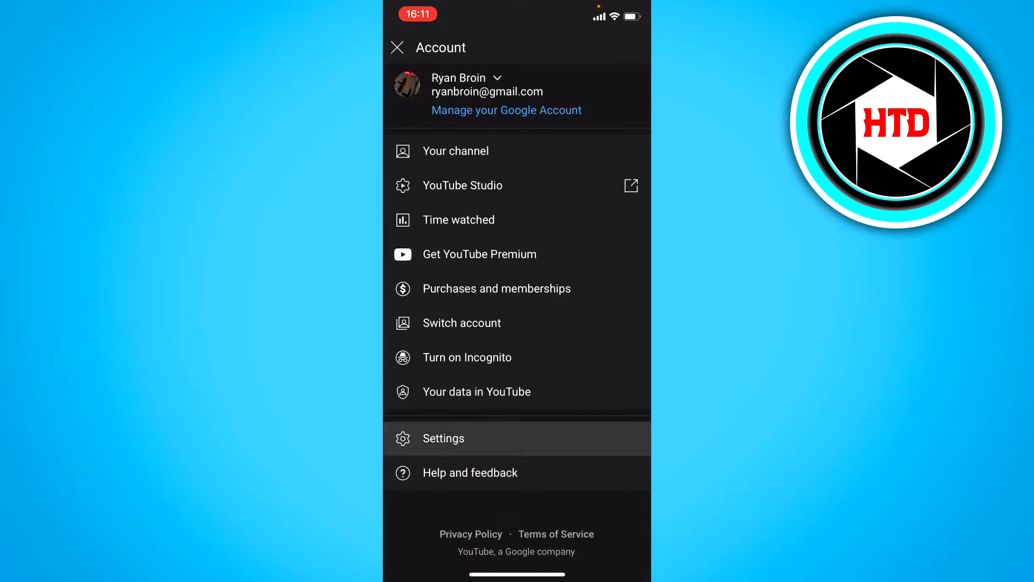
pyautogui.click(443, 438)
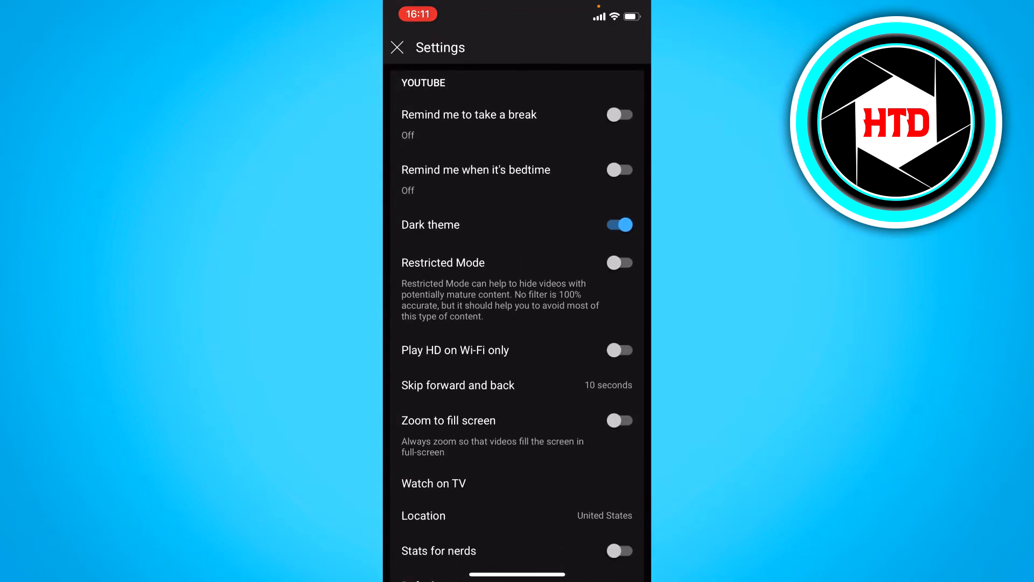
pyautogui.scroll(-3)
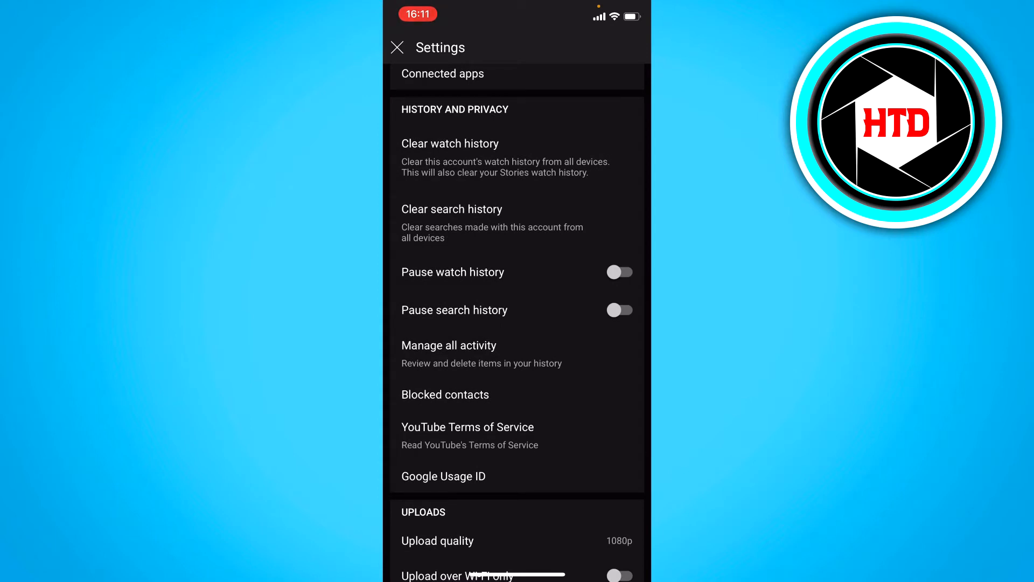
# Open Manage all activity and browse the YouTube History watch and search entries.
pyautogui.click(449, 346)
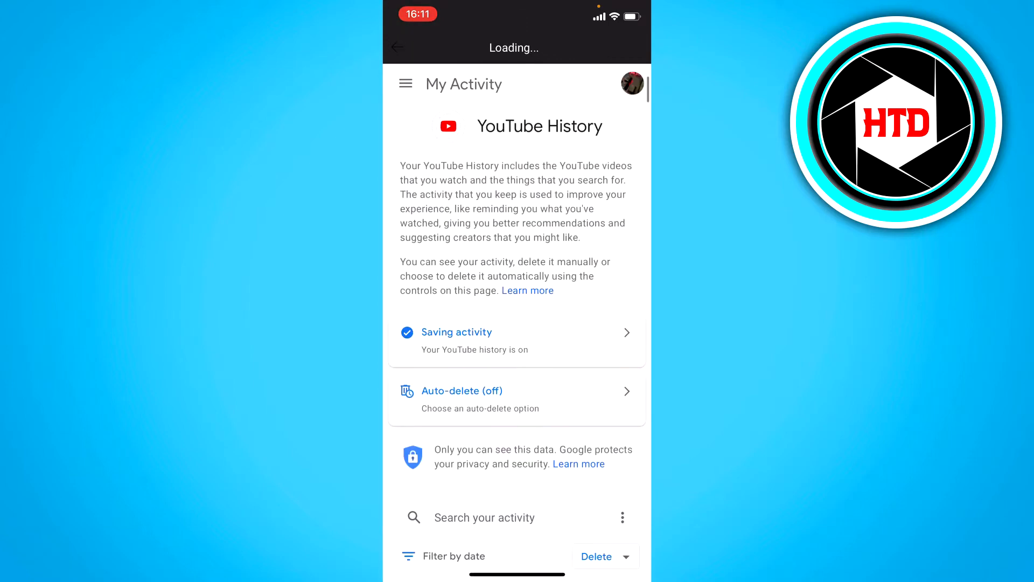
pyautogui.scroll(-3)
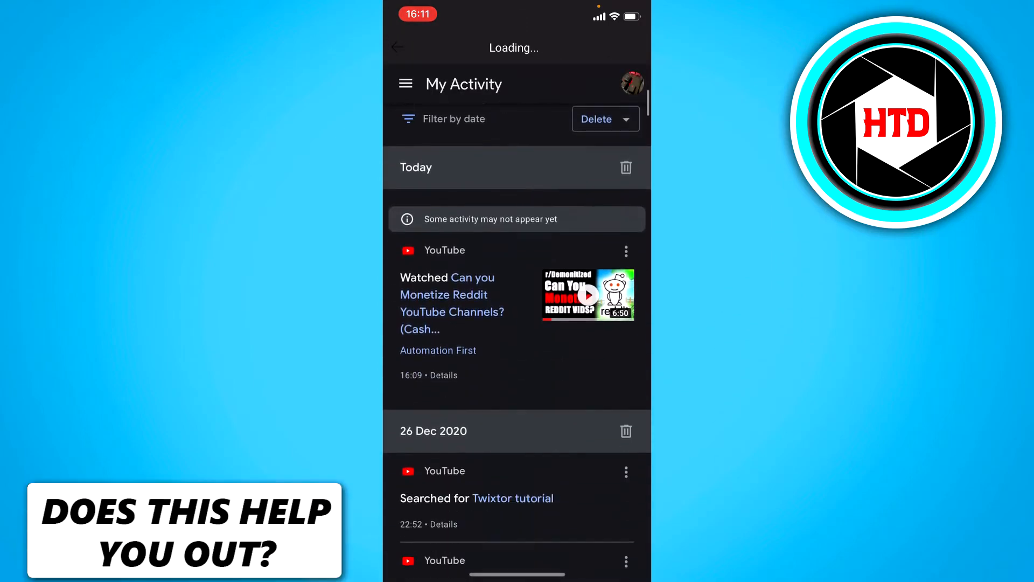
pyautogui.scroll(-3)
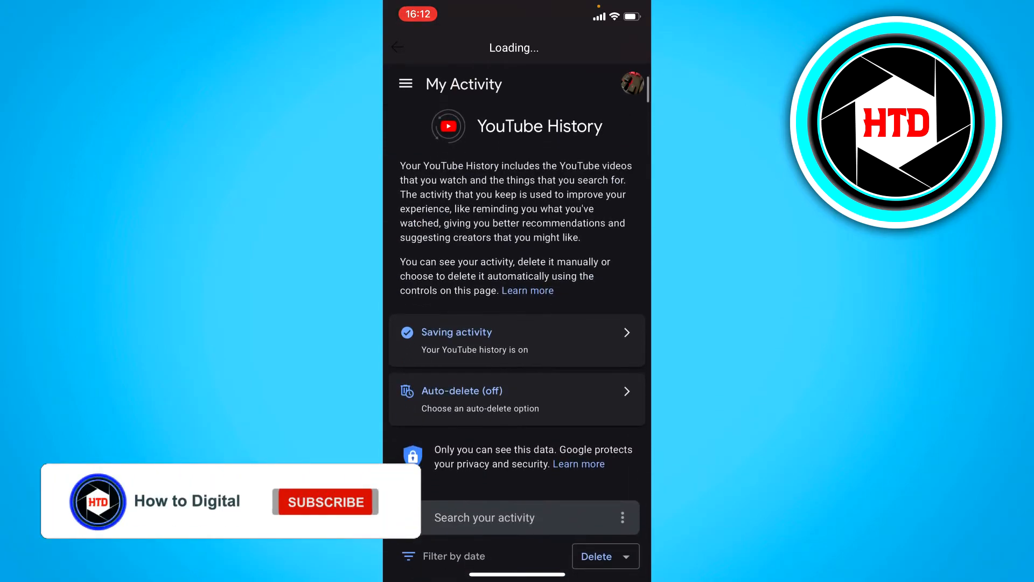
# Choose Delete > All time for the YouTube history.
pyautogui.click(324, 502)
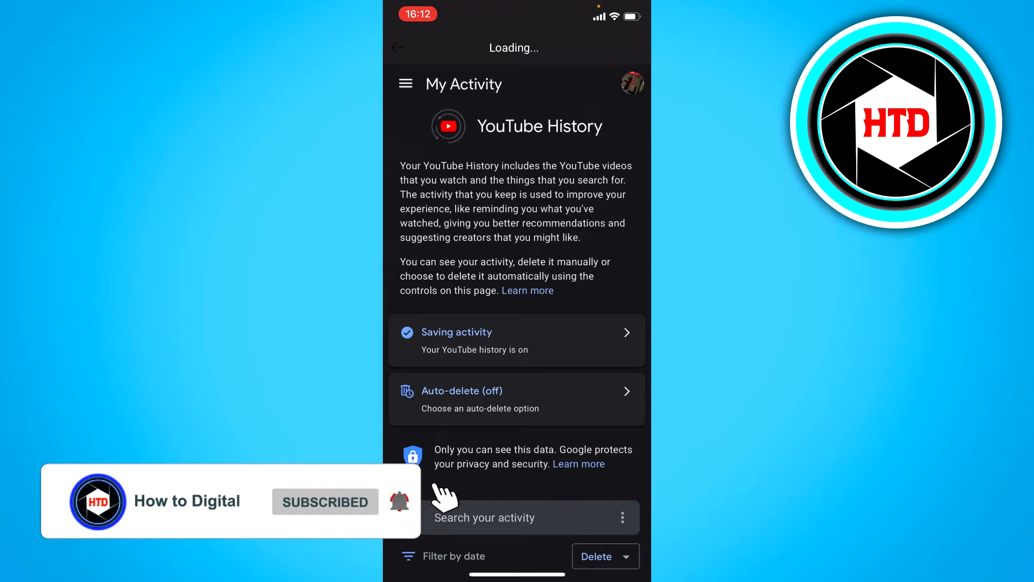
pyautogui.click(405, 84)
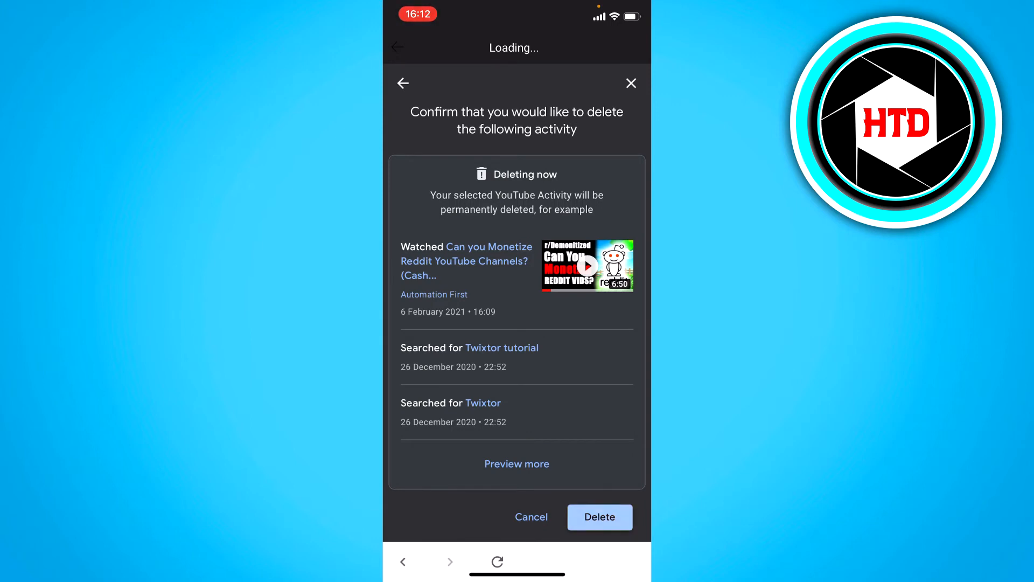
# Confirm Delete, dismiss 'Deletion complete' with OK, and return to the YouTube Library.
pyautogui.click(598, 517)
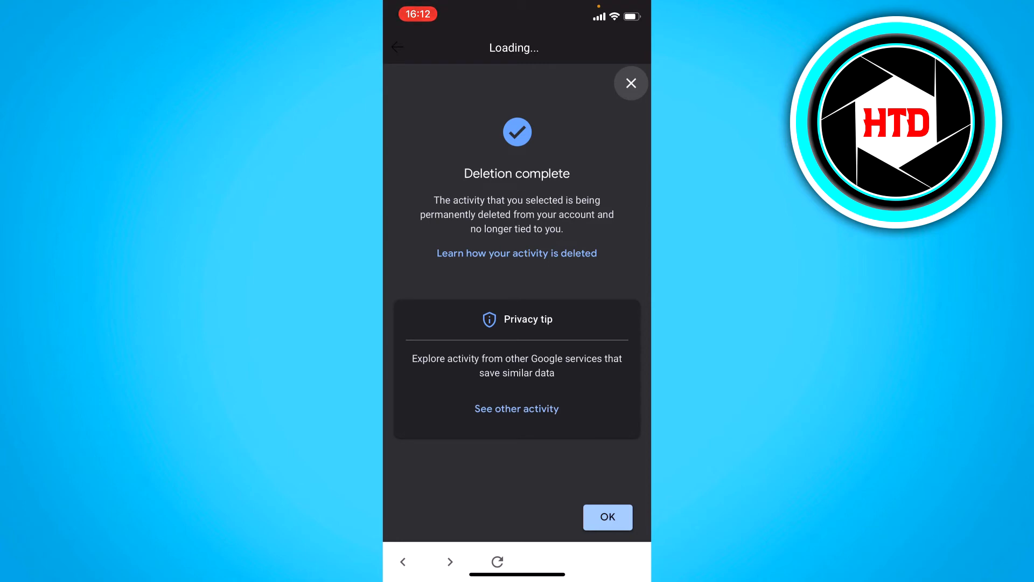
pyautogui.click(607, 517)
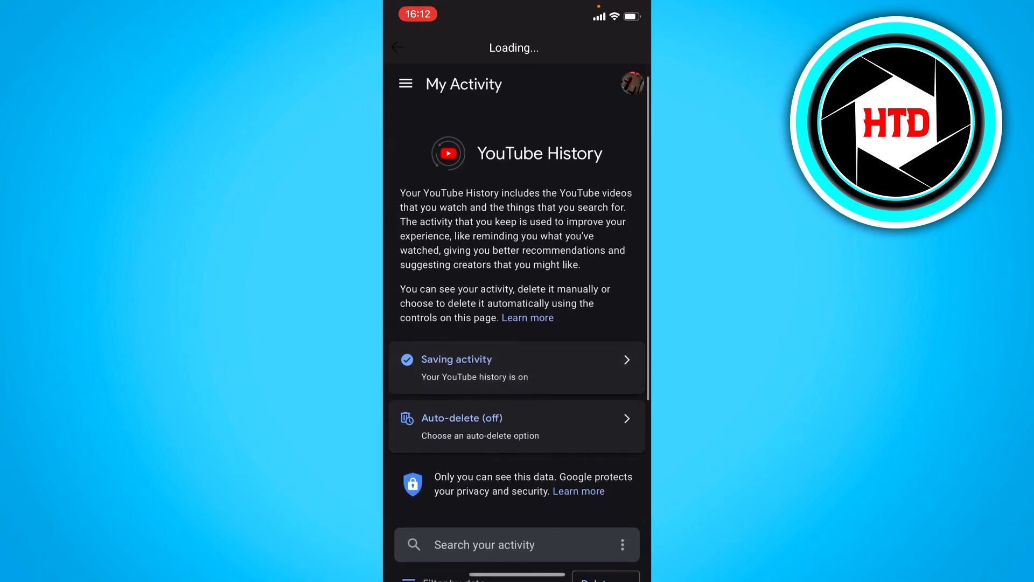
pyautogui.click(396, 47)
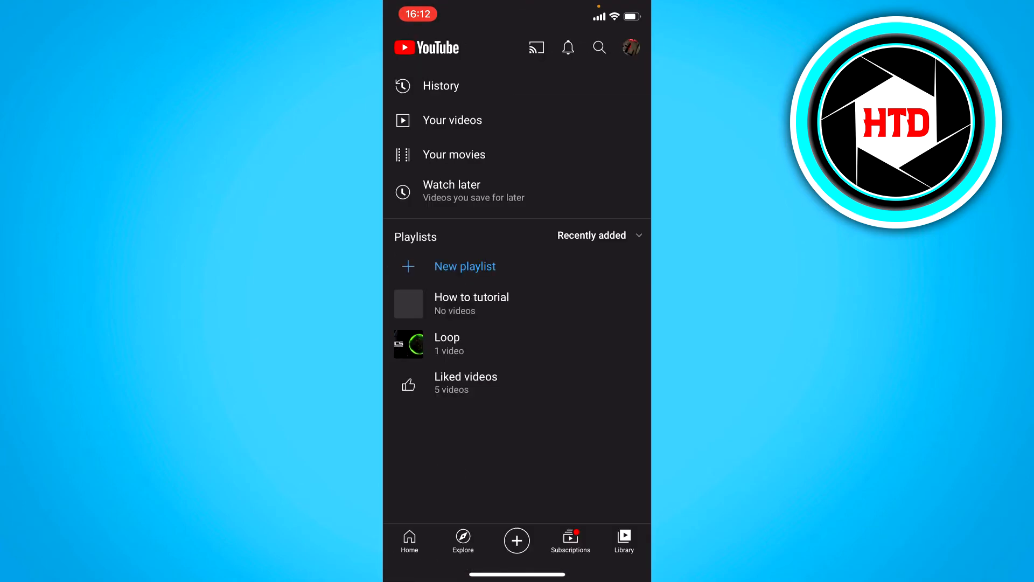